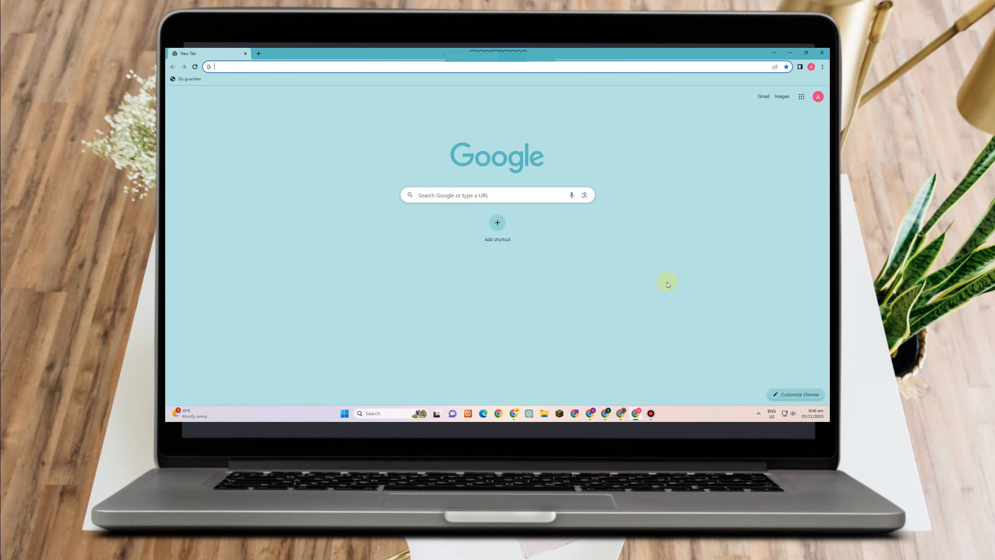
{"action": "mouse_move", "coordinate": [488, 269]}
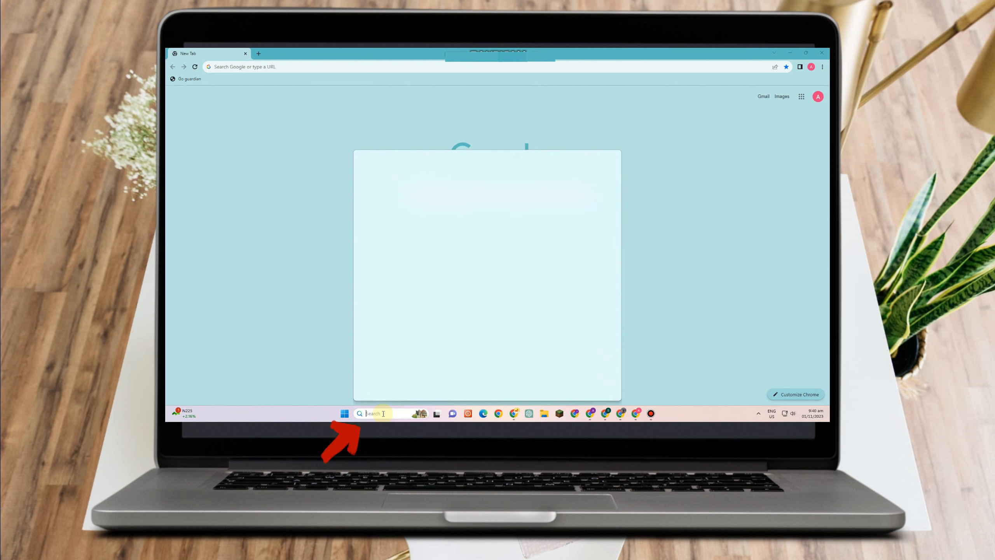
Step: Search Windows for 'add or remove programs' and open the Installed apps list
{"action": "type", "text": "add or remove programs"}
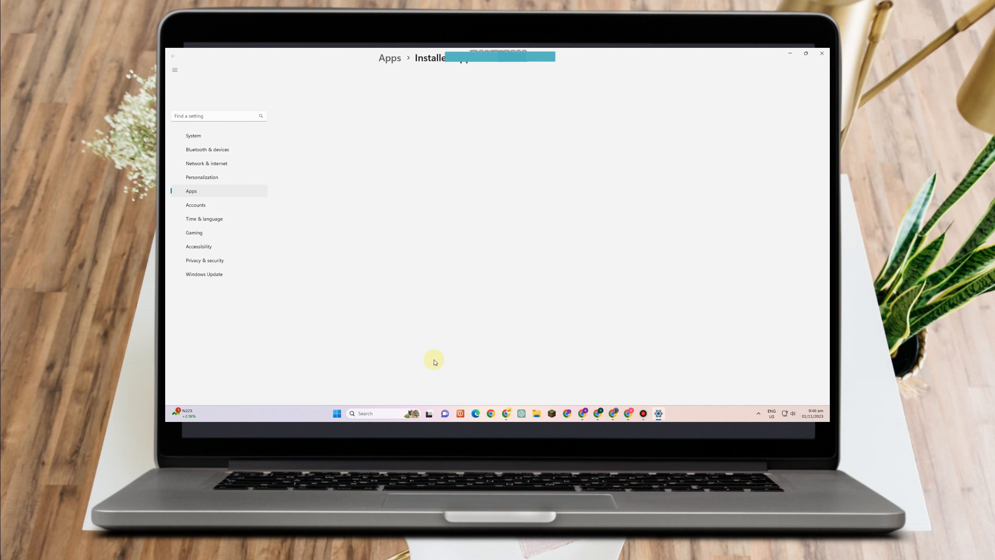
{"action": "left_click", "coordinate": [191, 191]}
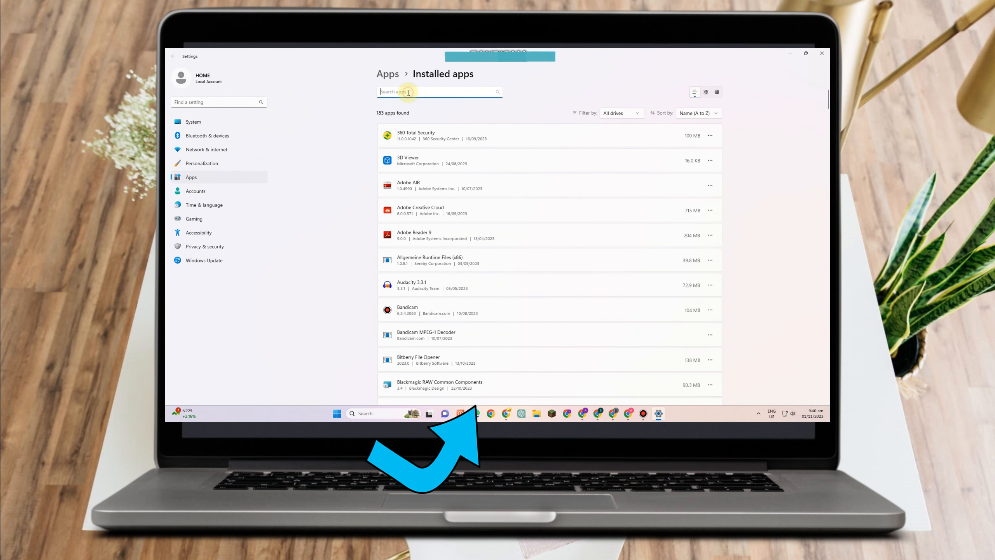
Step: Filter installed apps down to Microsoft Store and show its options menu
{"action": "type", "text": "mic"}
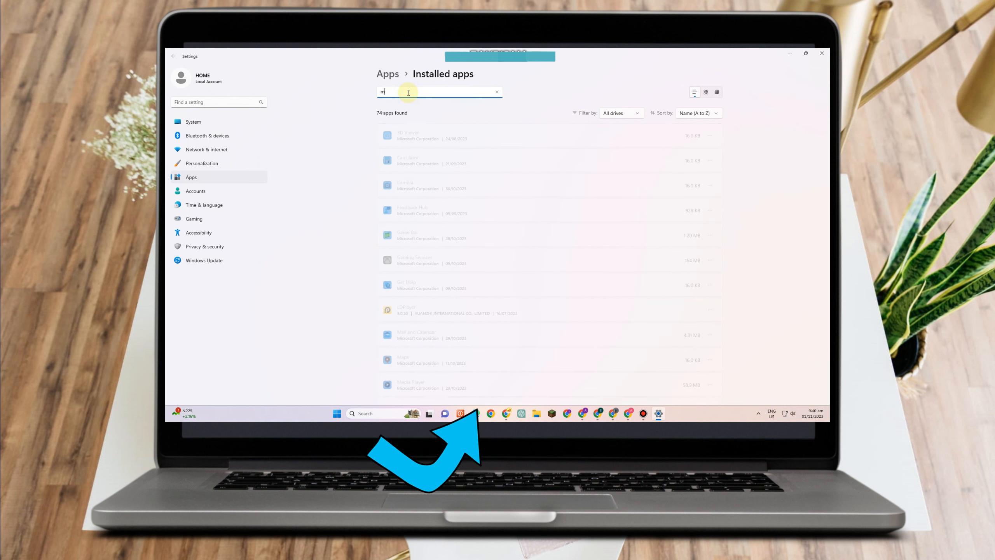
{"action": "type", "text": "store"}
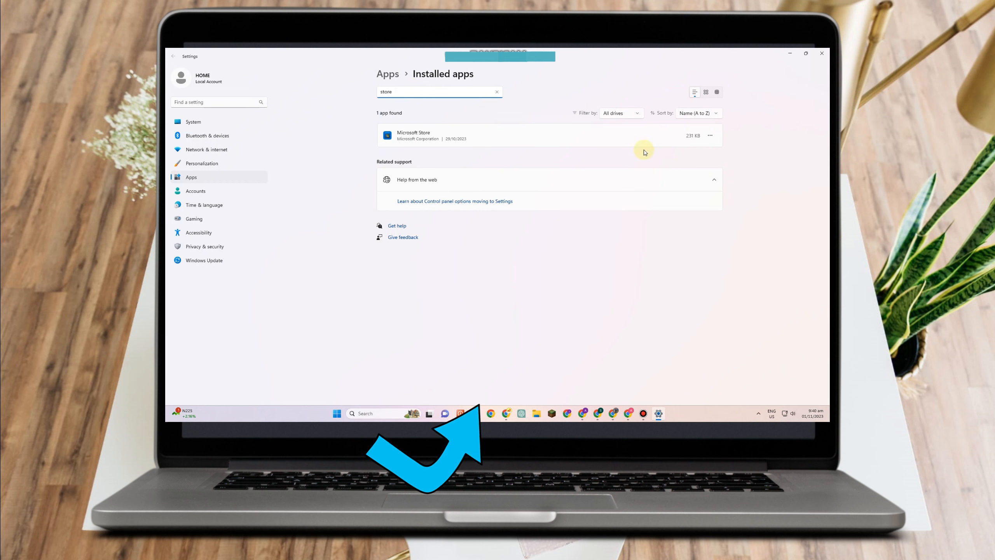
{"action": "left_click", "coordinate": [709, 135]}
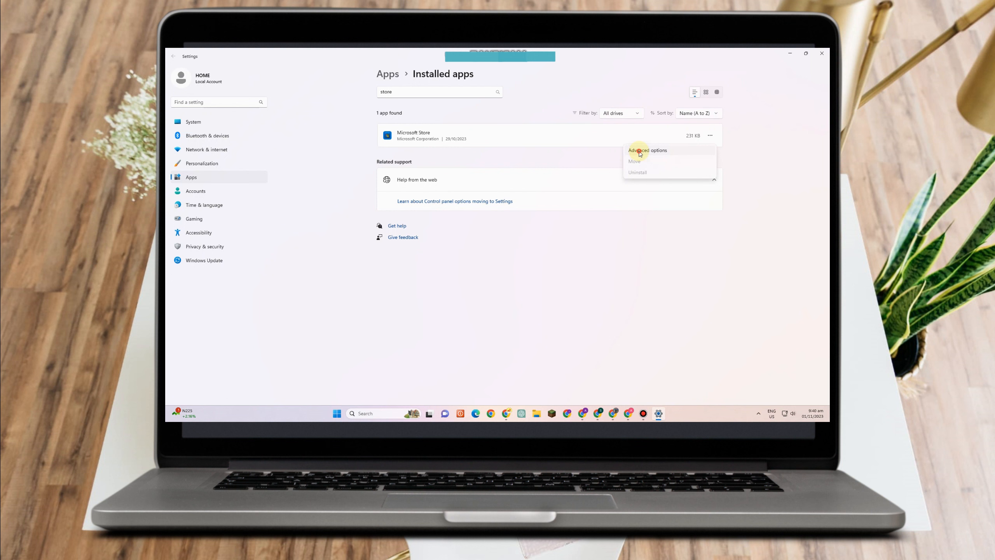
Step: Run Repair on Microsoft Store from its Advanced options page
{"action": "left_click", "coordinate": [647, 150]}
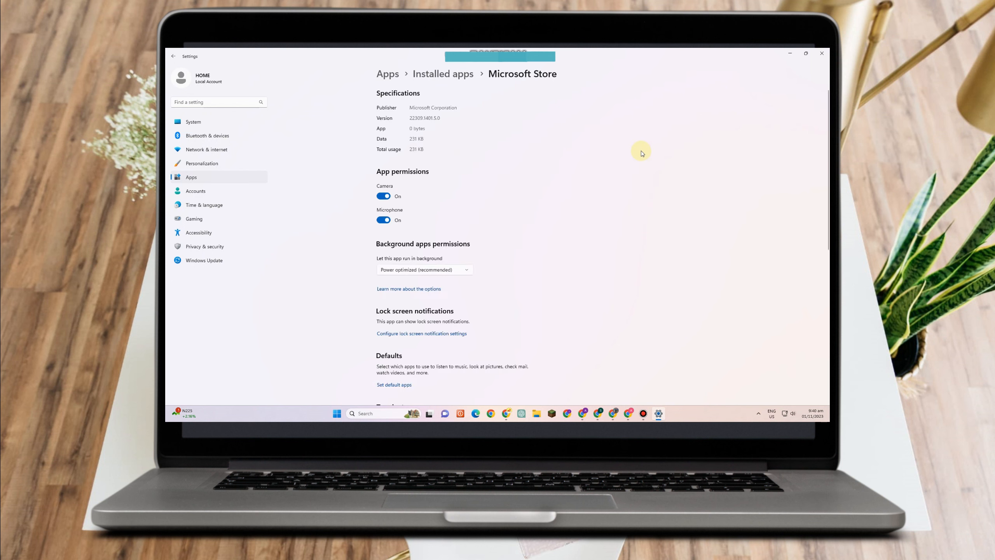
{"action": "scroll", "scroll_direction": "down", "scroll_amount": 3}
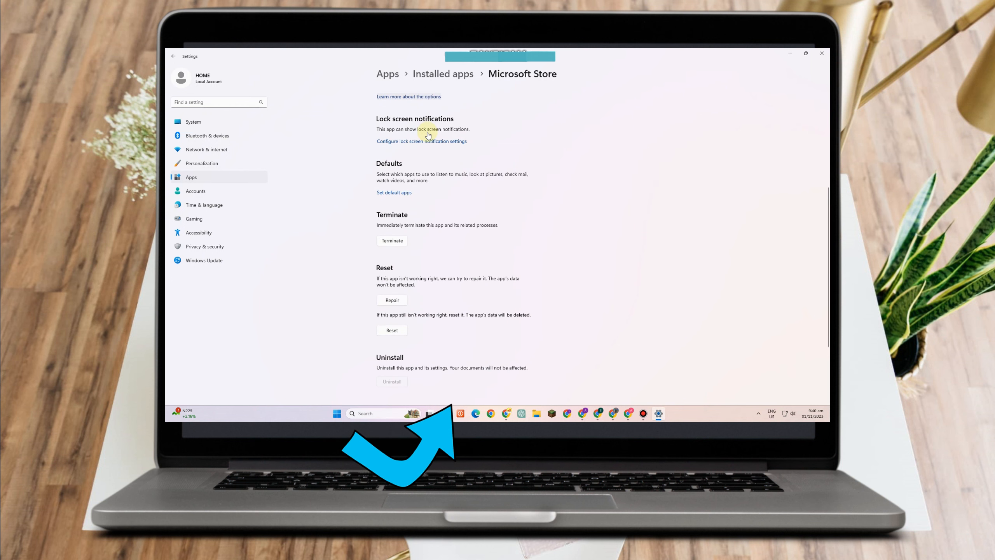
{"action": "scroll", "scroll_direction": "down", "scroll_amount": 3}
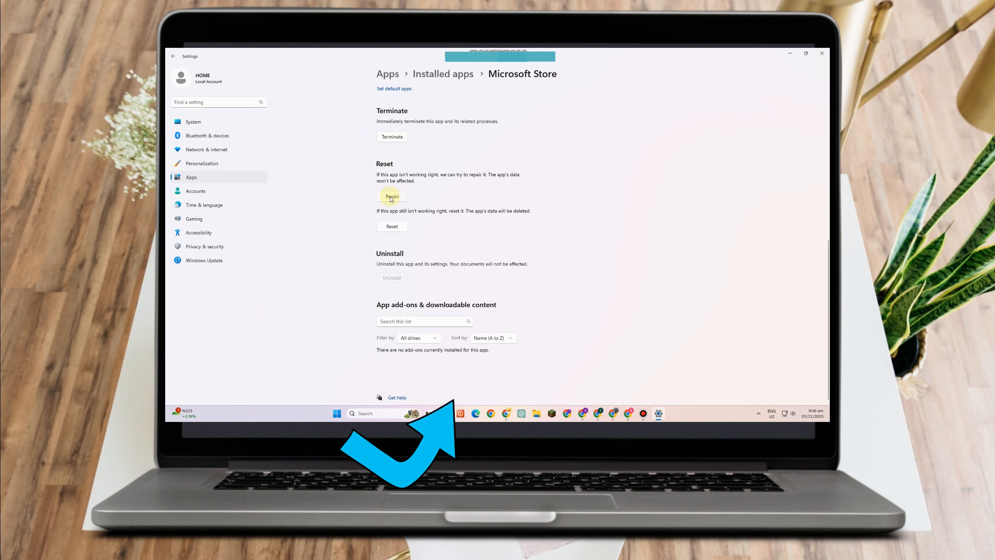
{"action": "left_click", "coordinate": [392, 196]}
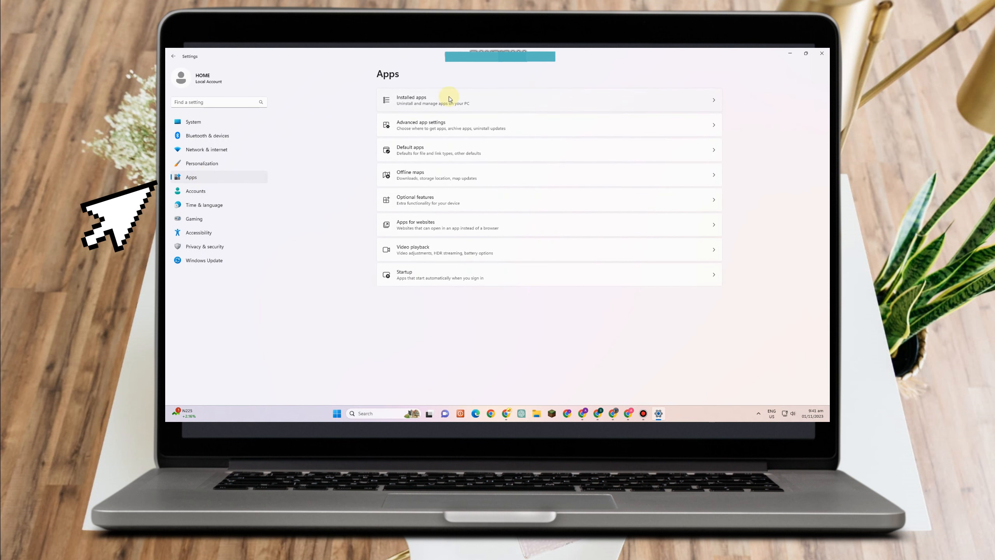
Step: Search installed apps for 'robl' and show the Roblox options menu
{"action": "left_click", "coordinate": [425, 99]}
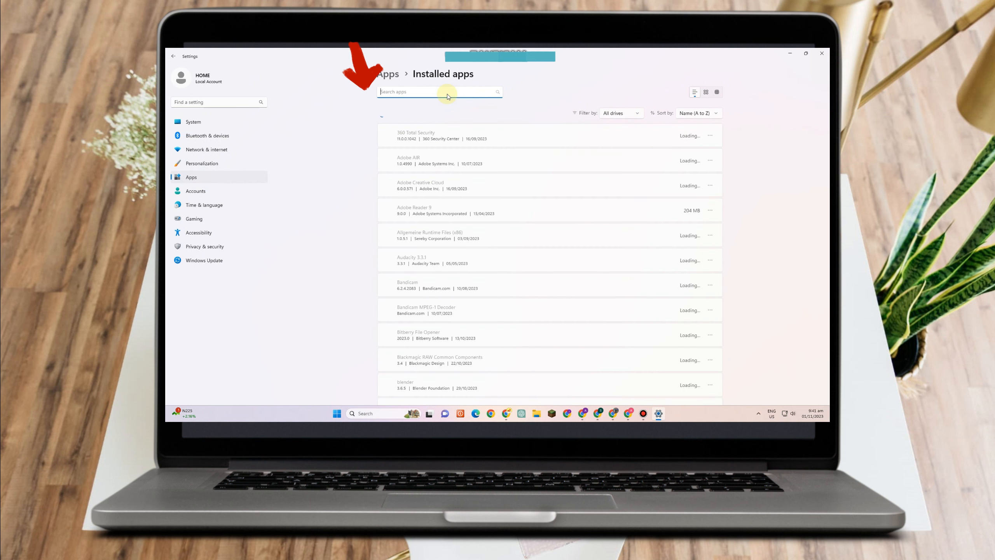
{"action": "type", "text": "robl"}
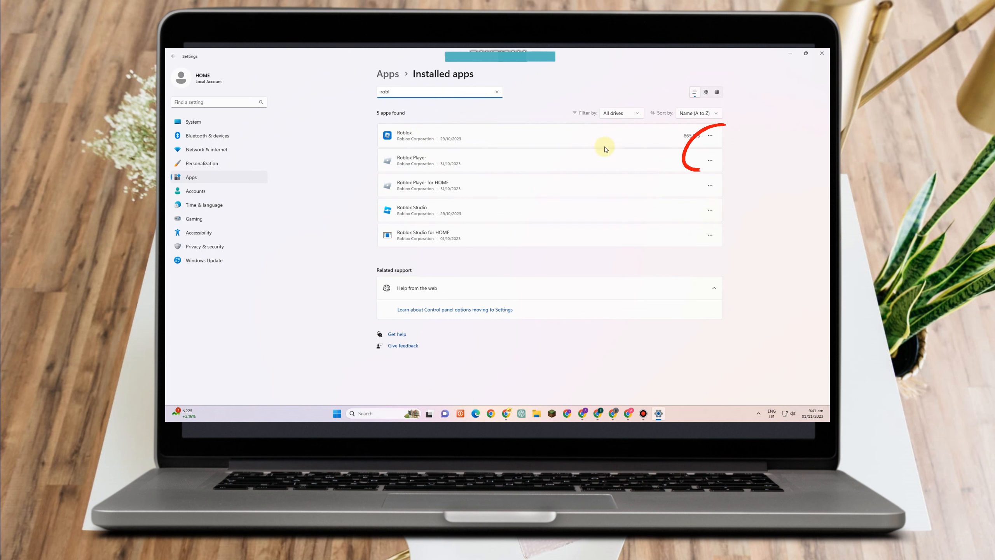
{"action": "left_click", "coordinate": [710, 135]}
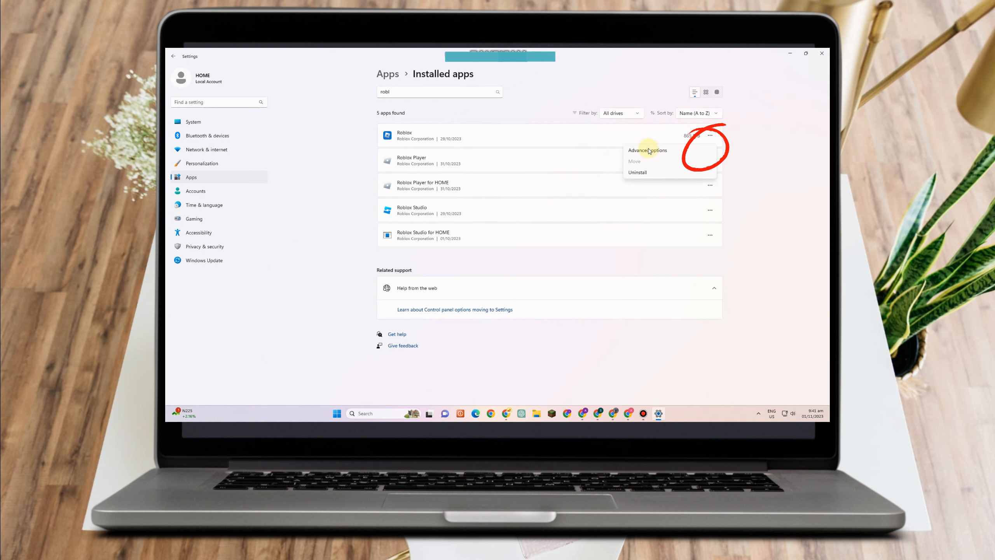
Step: Start a repair of Roblox from its Advanced options page
{"action": "left_click", "coordinate": [648, 150]}
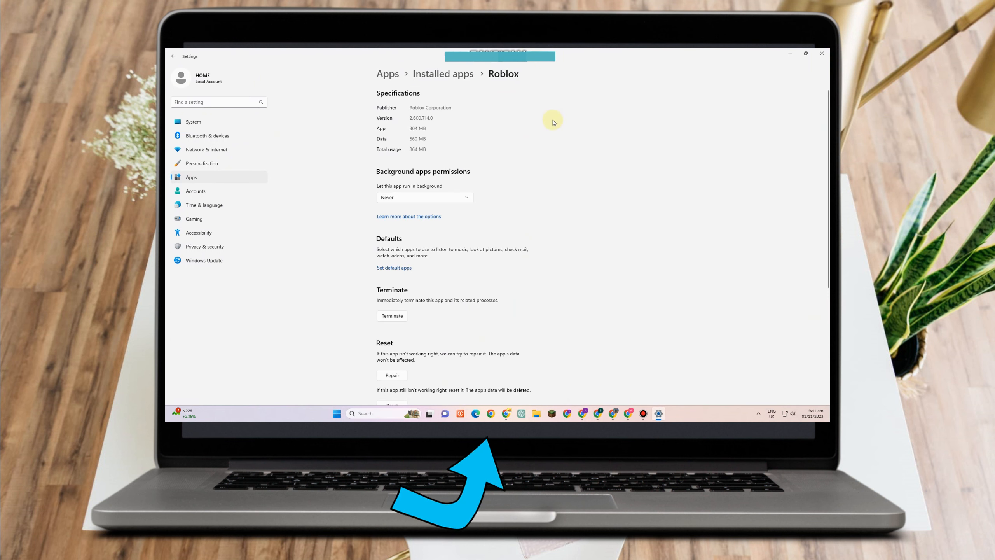
{"action": "scroll", "scroll_direction": "down", "scroll_amount": 3}
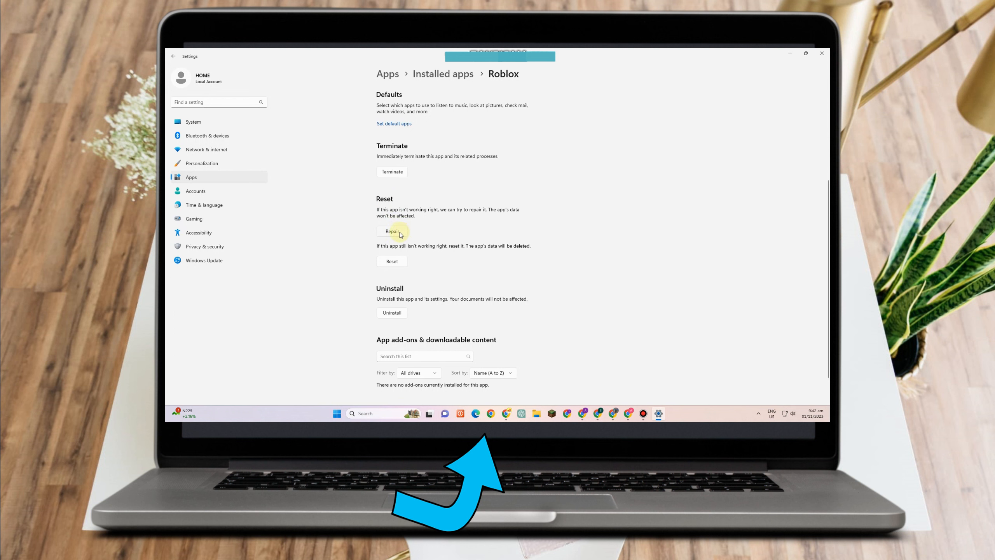
{"action": "left_click", "coordinate": [391, 231]}
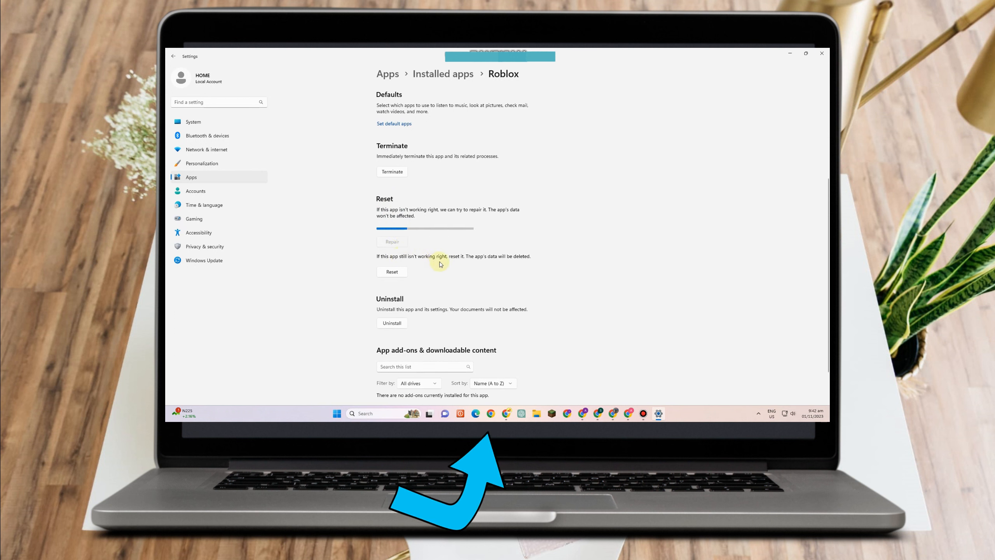